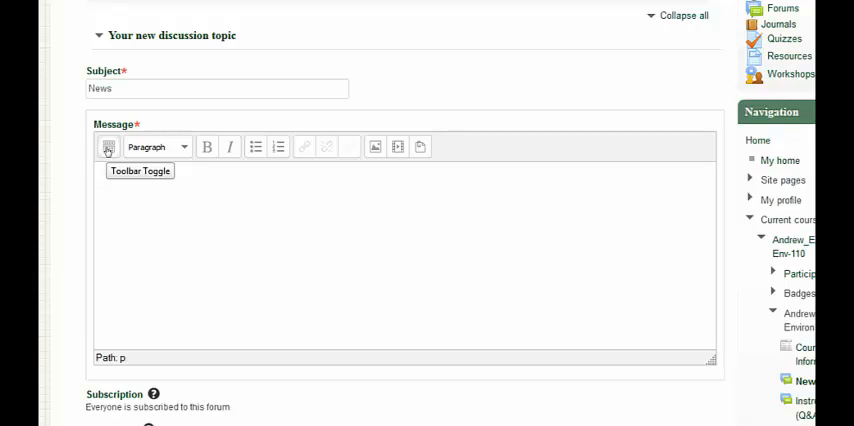
# Expand the message editor toolbar to show all formatting rows for the 'News' post.
pyautogui.click(107, 147)
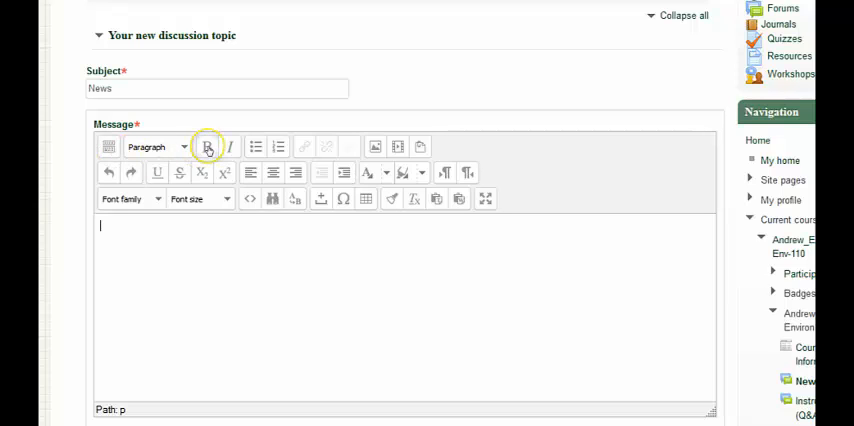
pyautogui.moveTo(207, 147)
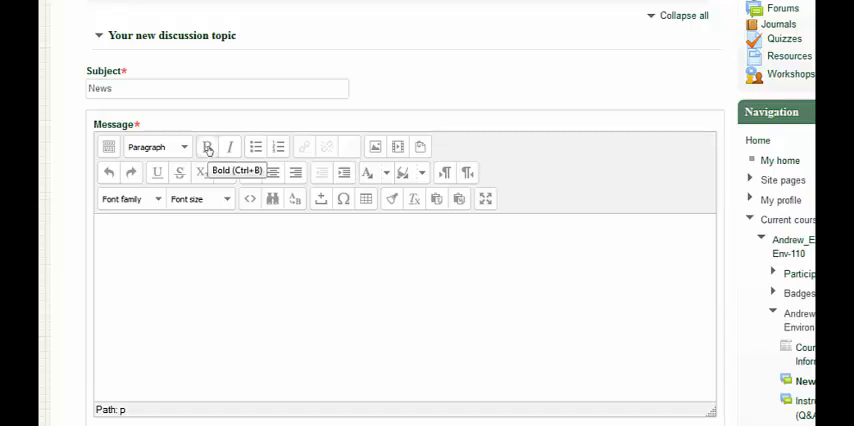
pyautogui.moveTo(230, 147)
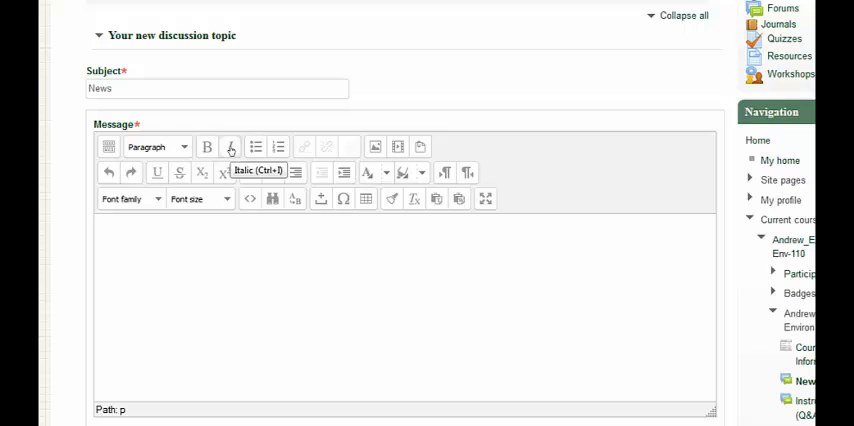
pyautogui.moveTo(252, 146)
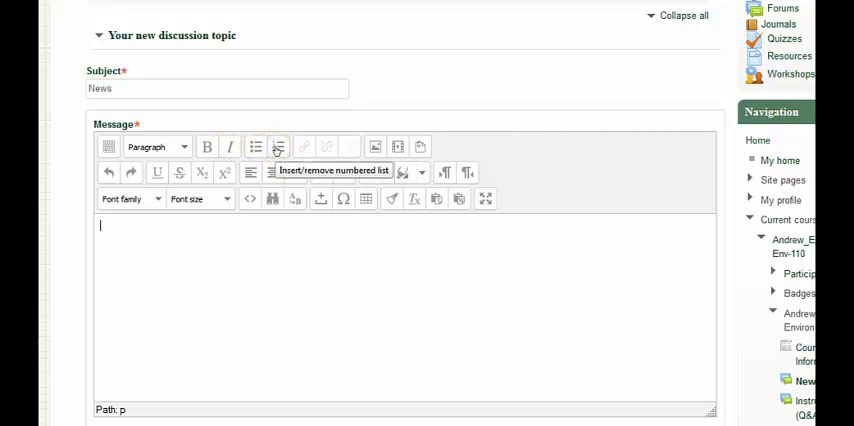
pyautogui.moveTo(312, 147)
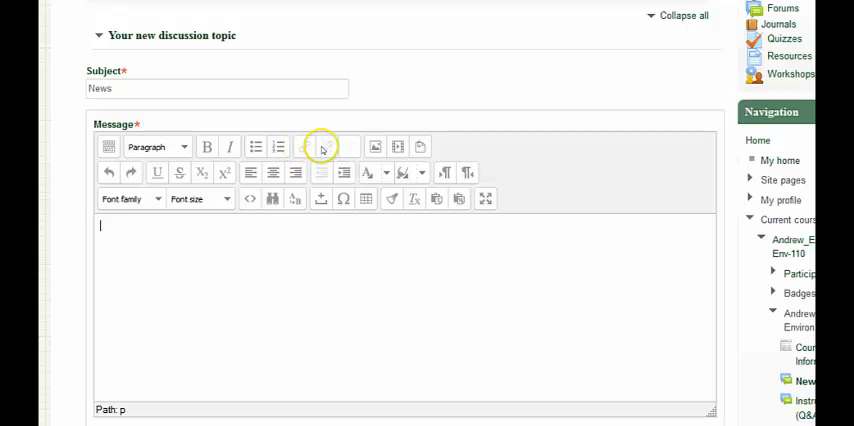
pyautogui.moveTo(374, 147)
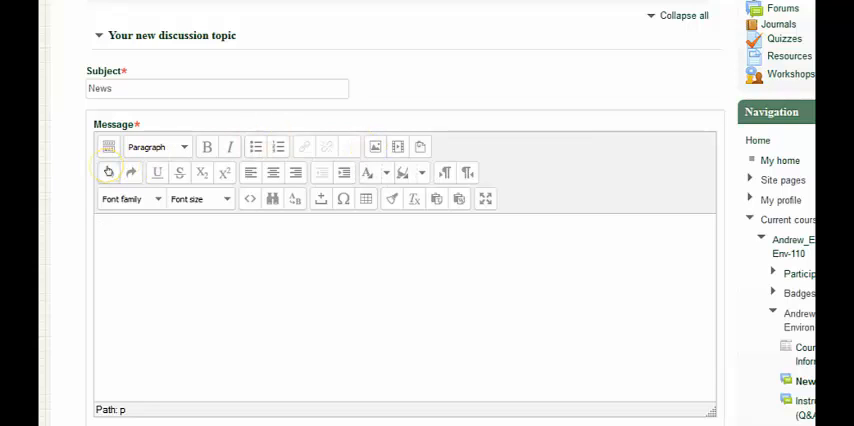
pyautogui.moveTo(107, 173)
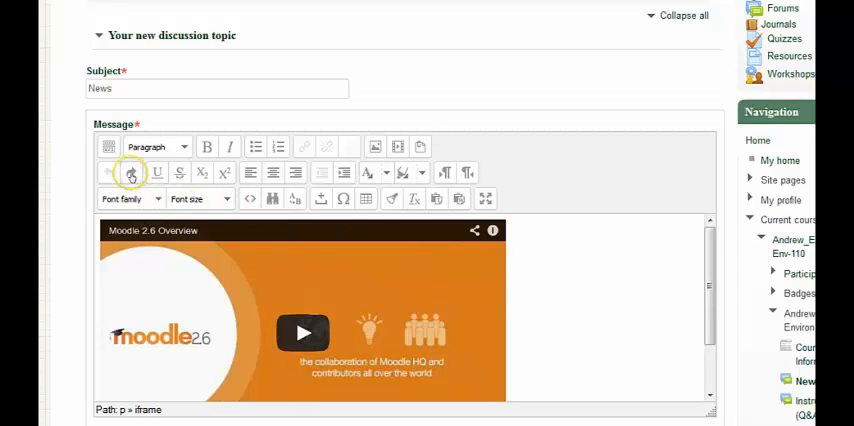
pyautogui.click(131, 173)
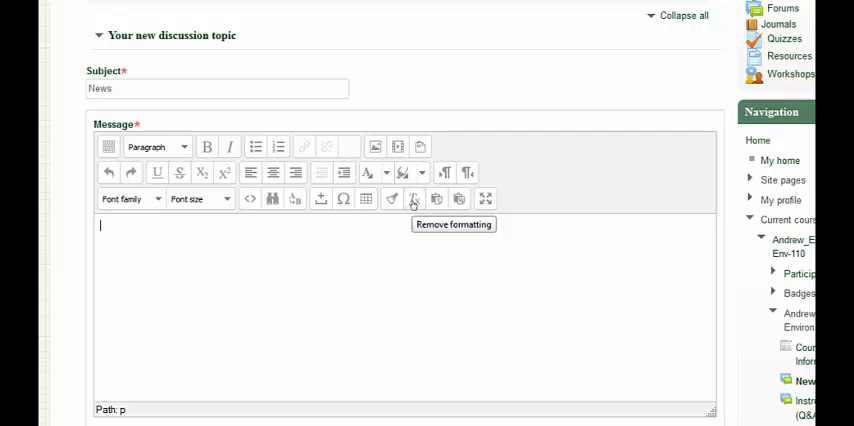
pyautogui.moveTo(484, 198)
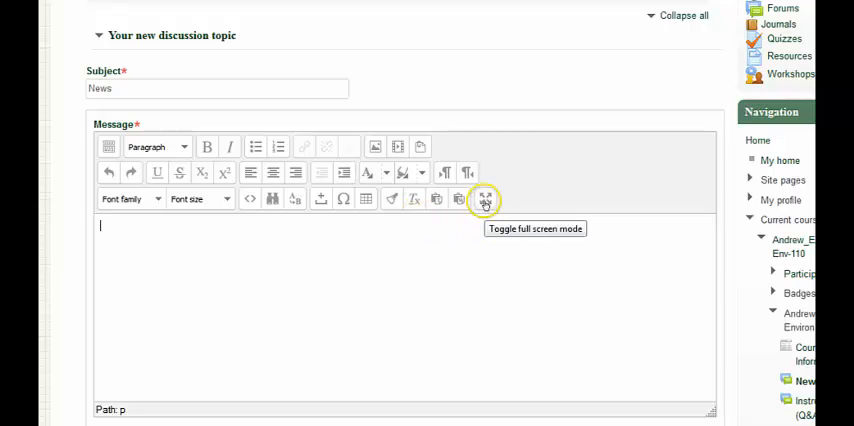